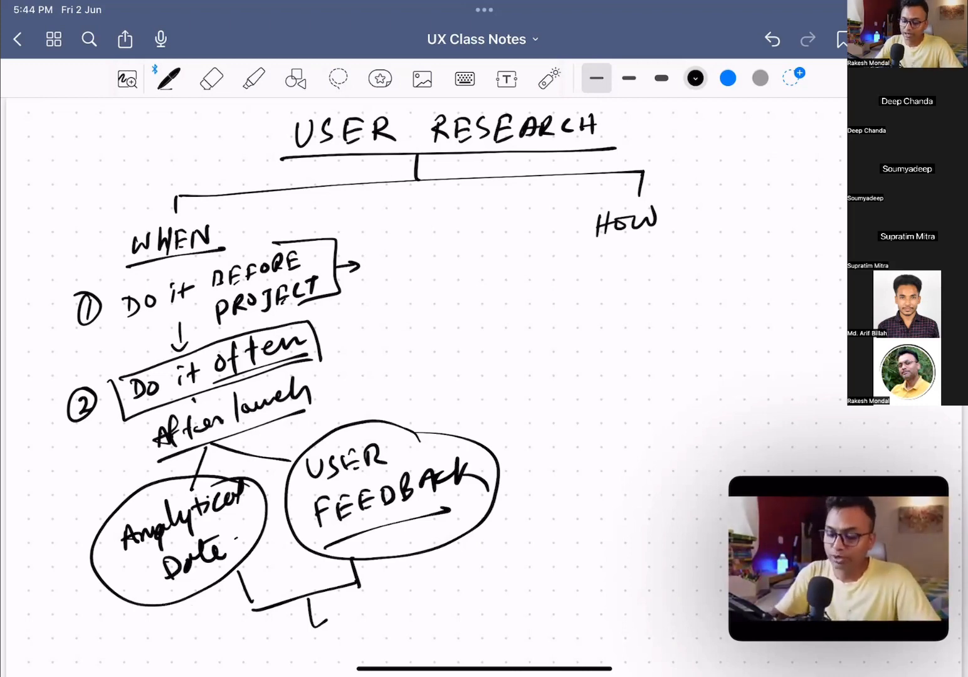
Highlight WHEN and the numbered points in yellow, then write 'support ticket' in black ink
click(253, 78)
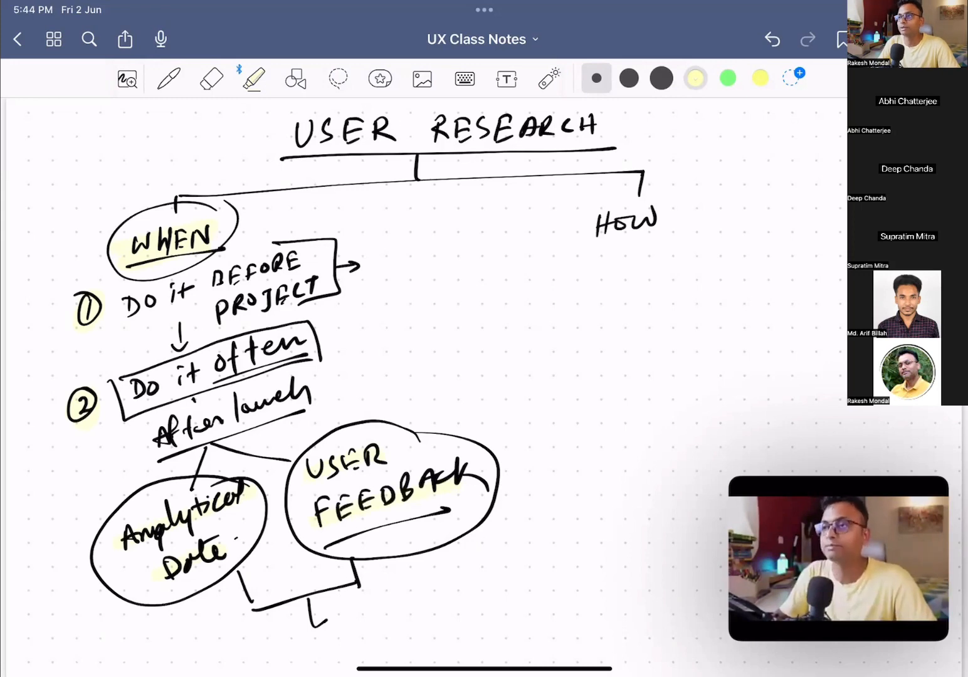
click(168, 78)
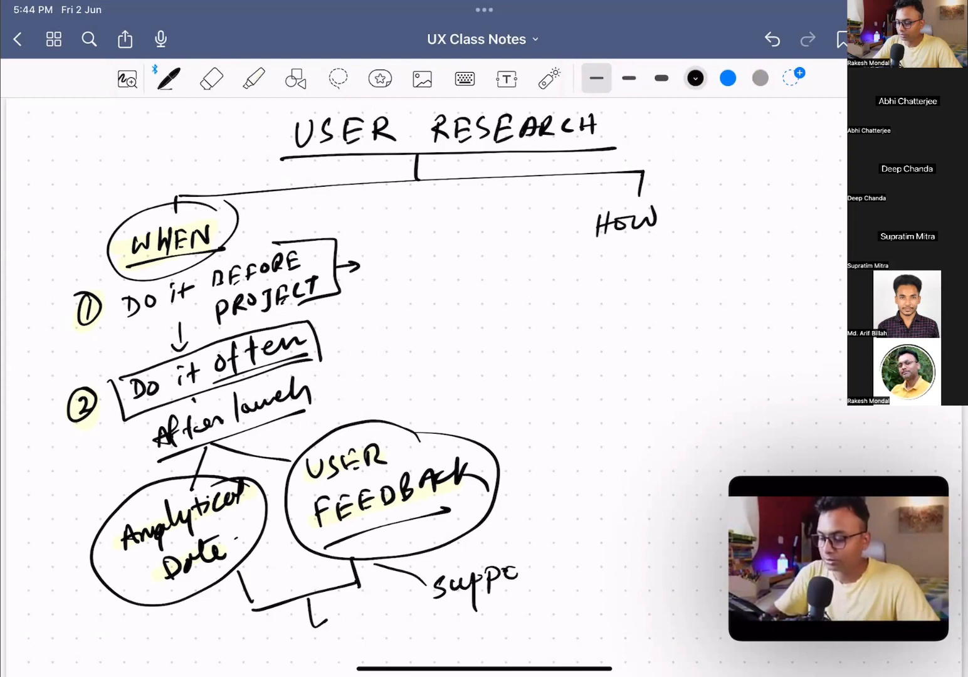
mouse_move(483, 589)
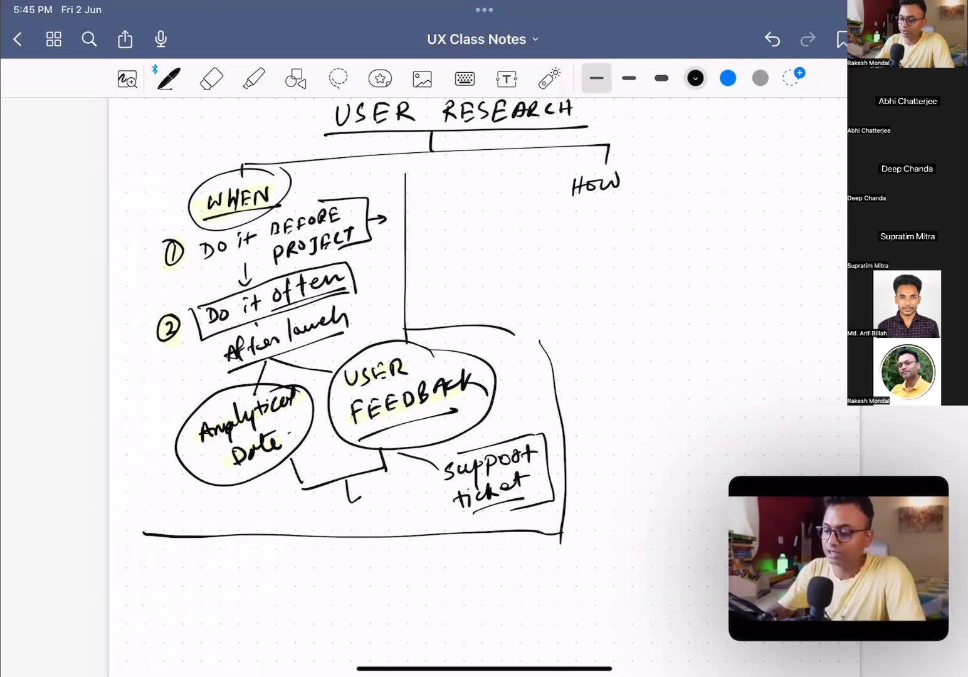
scroll(down, 3)
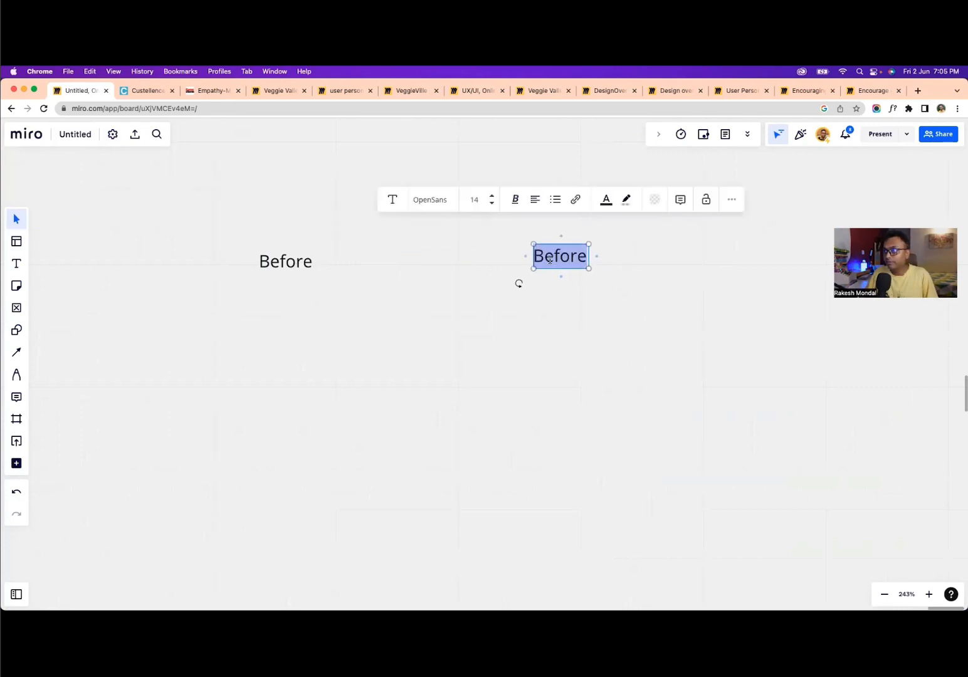
Label the copied text box 'During', dismiss the bookmark popup, and begin editing its duplicate
text(During)
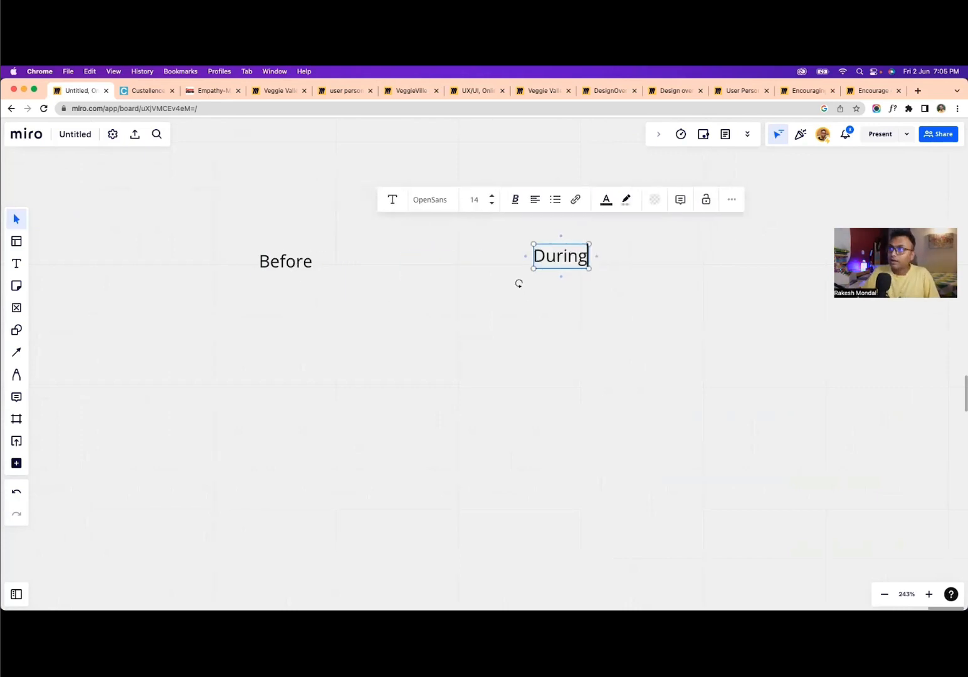
click(857, 108)
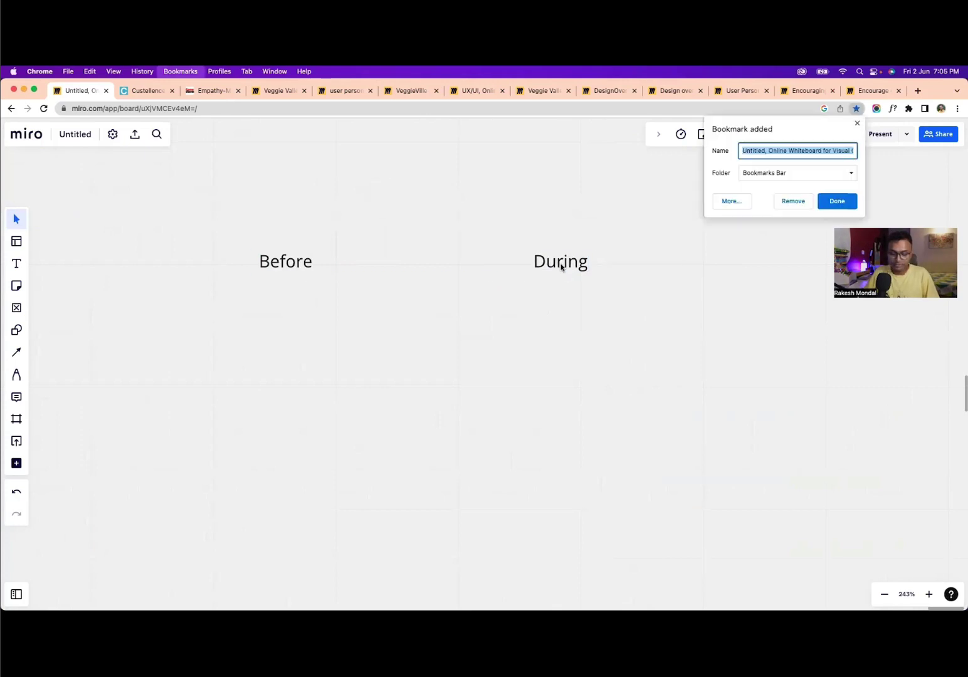
click(837, 201)
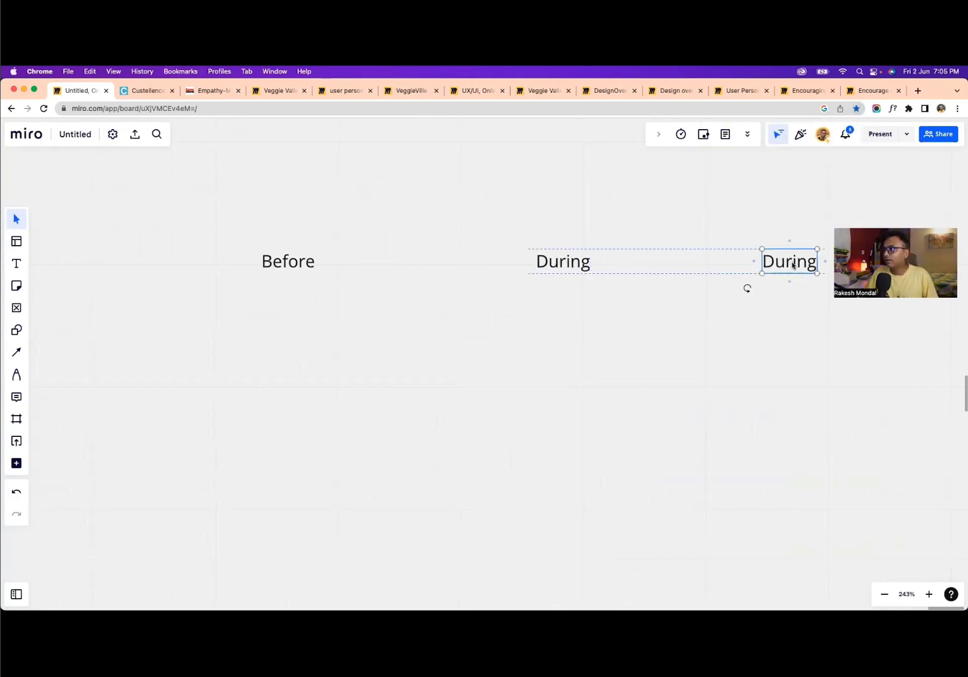
double_click(790, 261)
text(After)
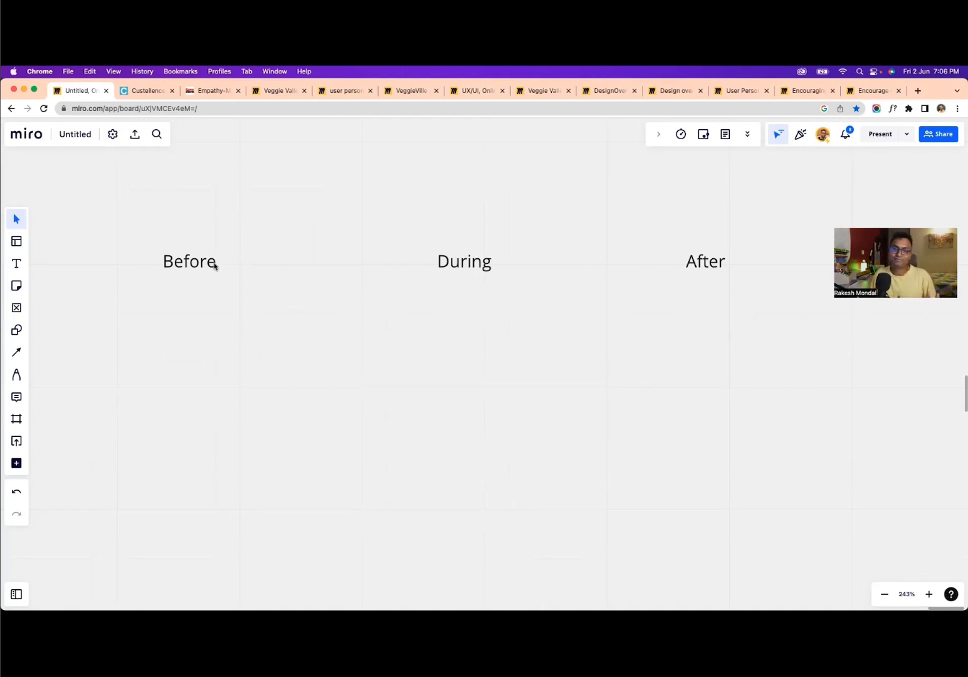
mouse_move(250, 340)
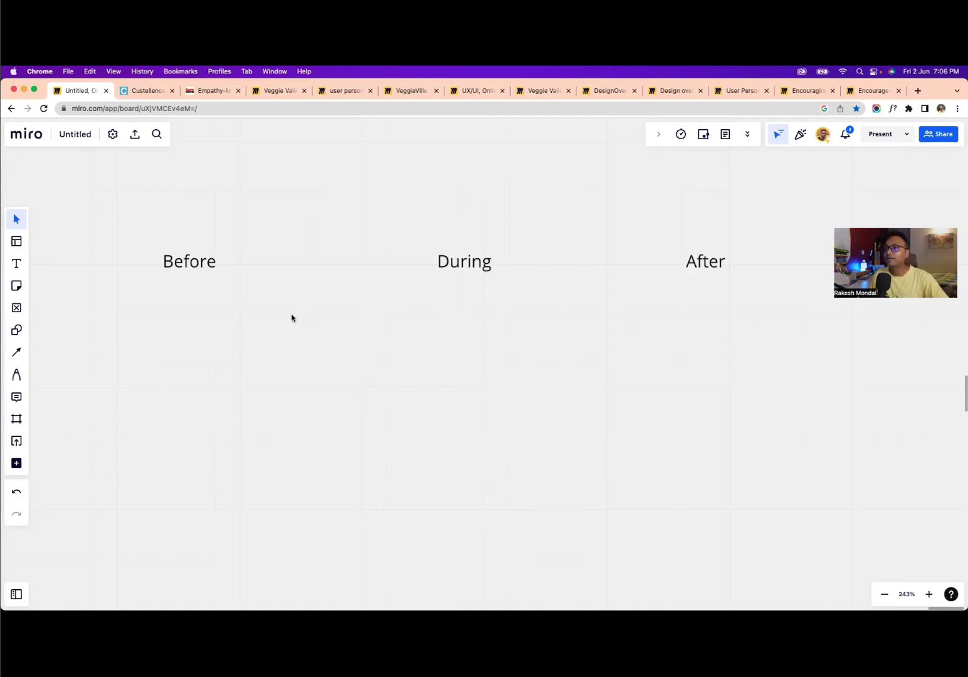
mouse_move(522, 306)
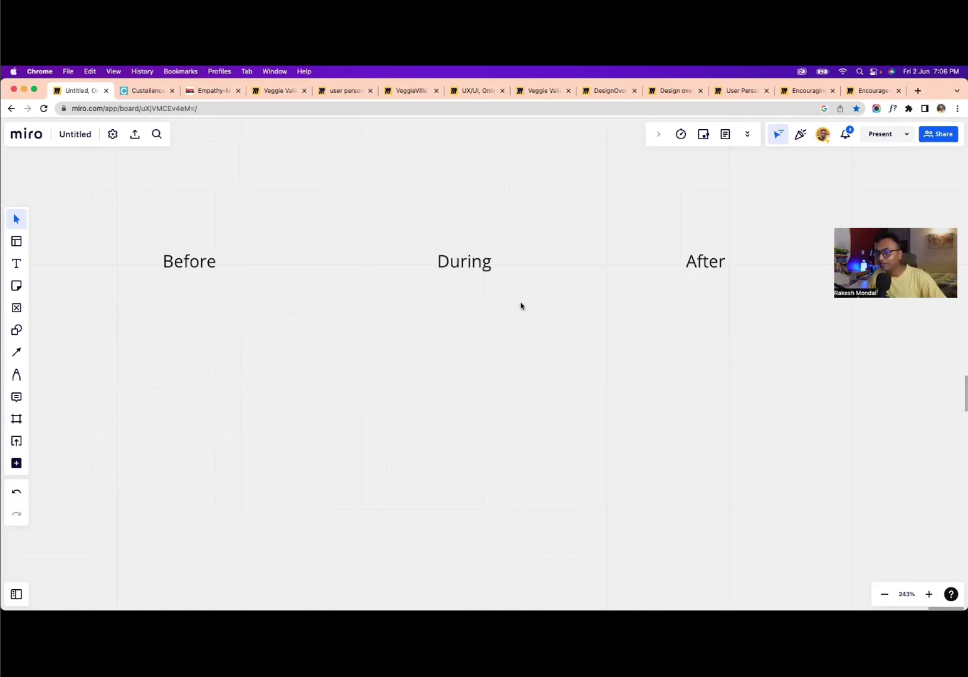
mouse_move(494, 356)
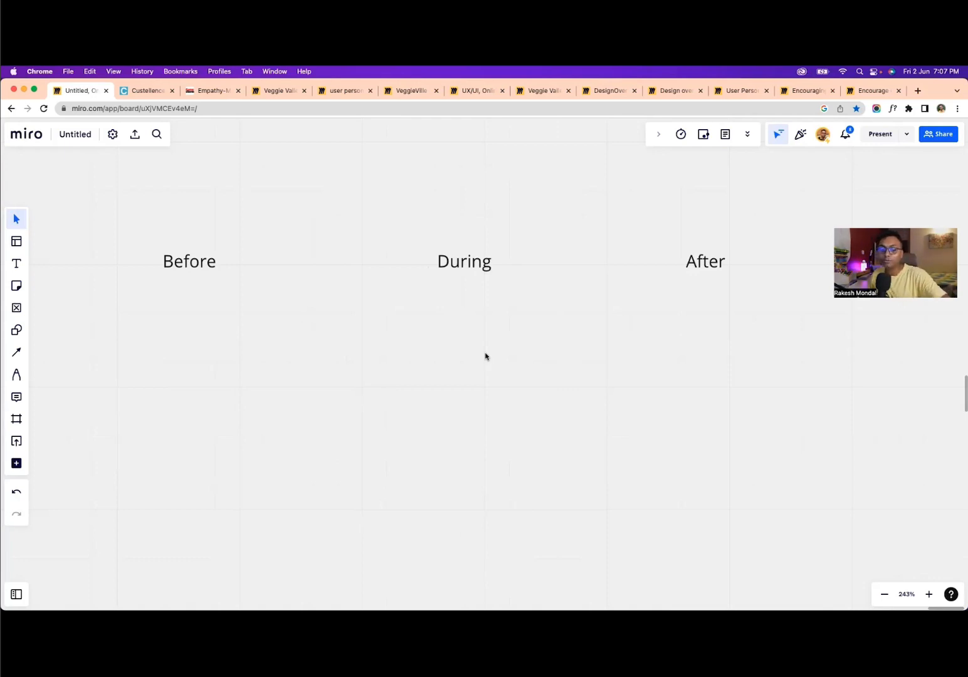
mouse_move(601, 299)
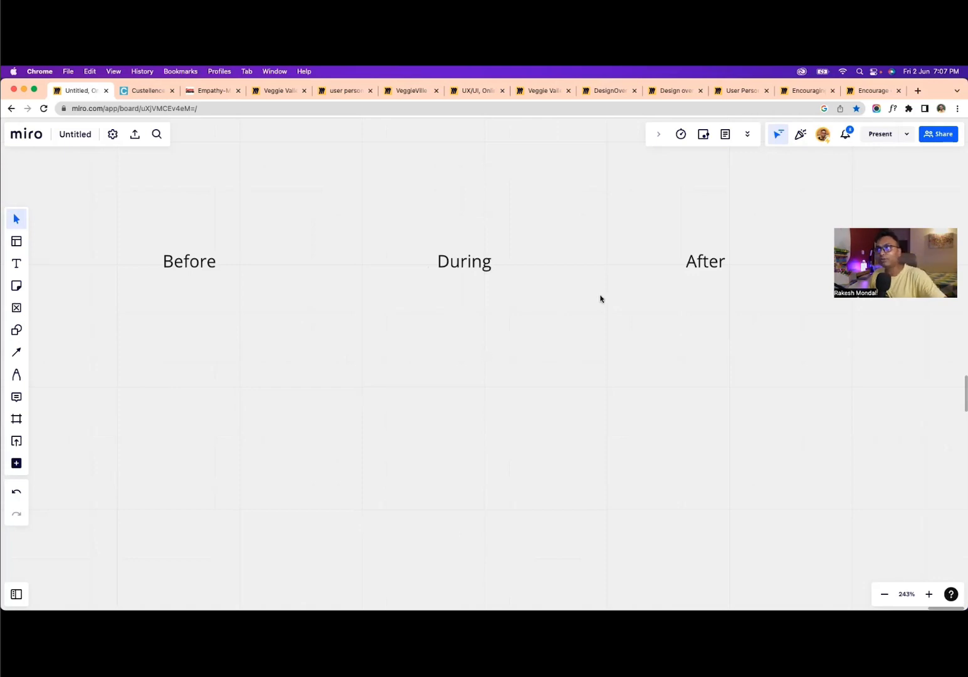
mouse_move(792, 253)
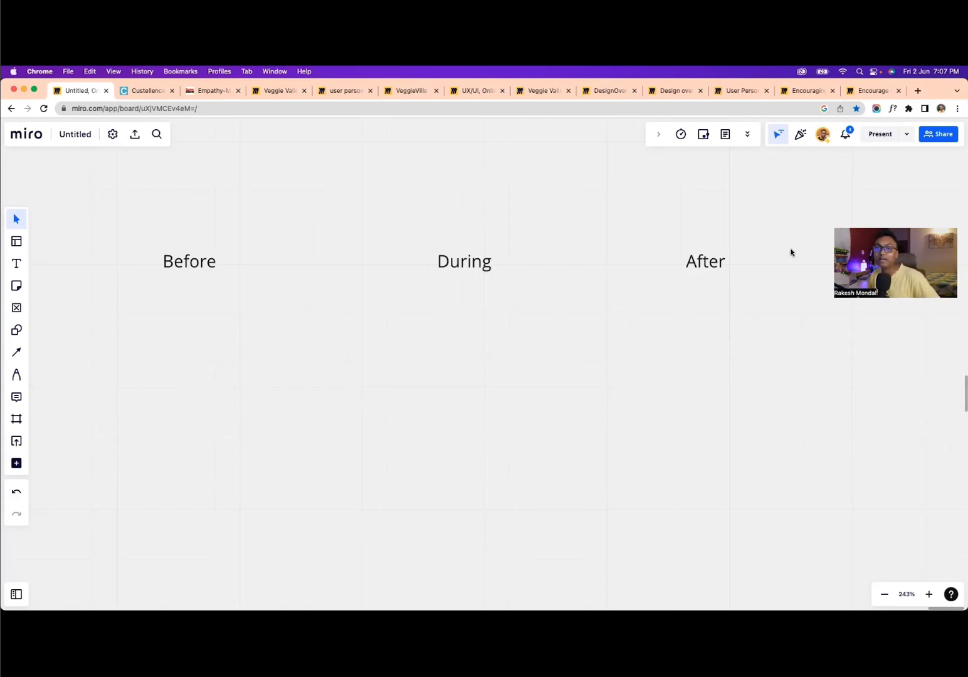